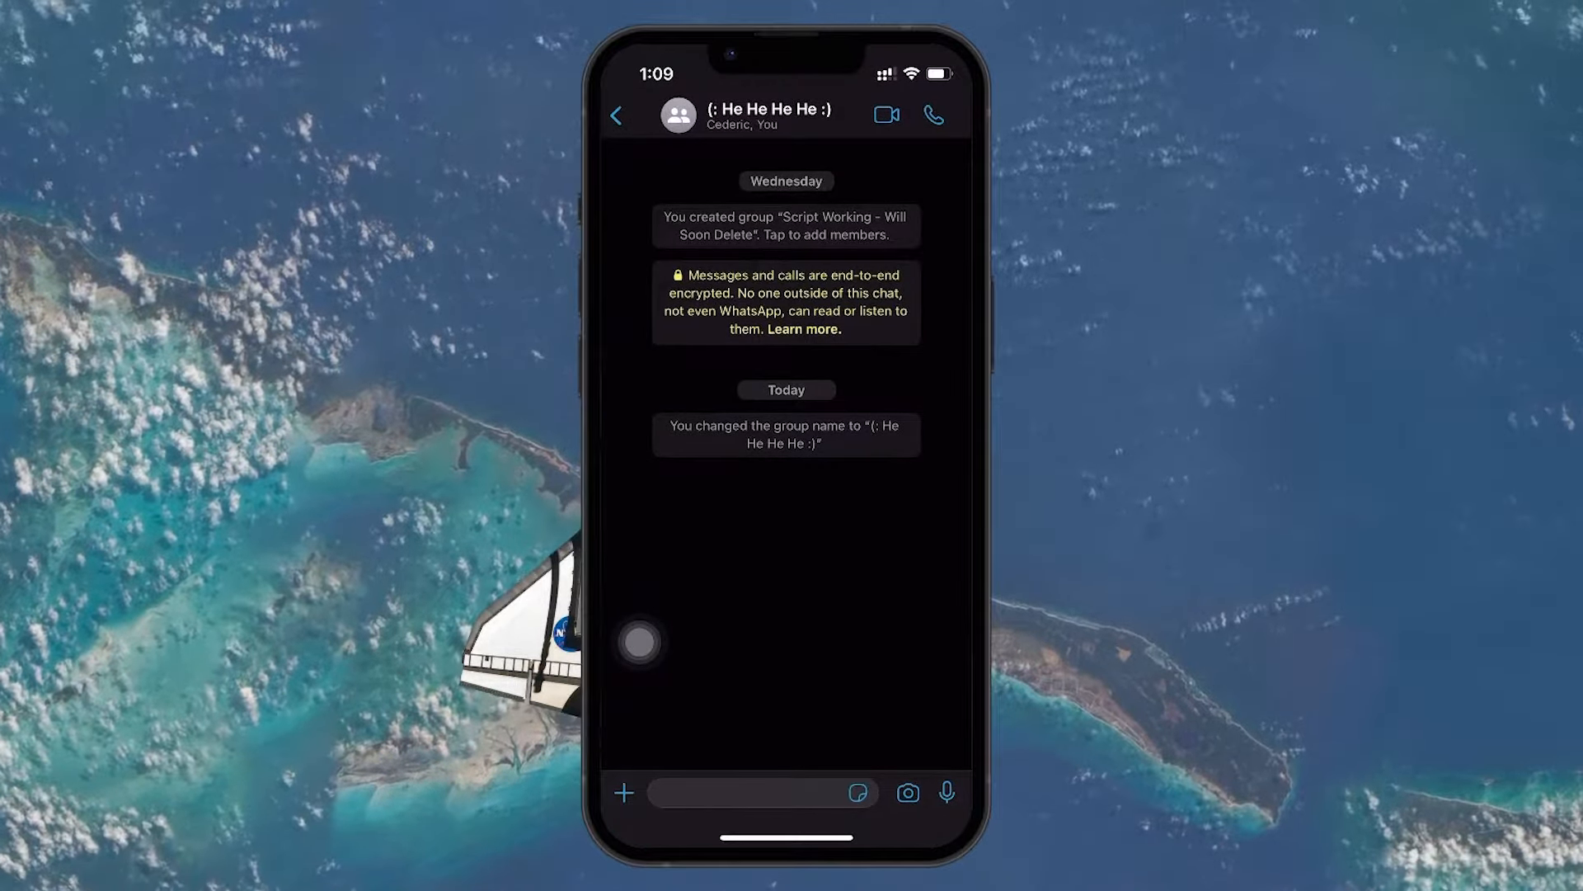
Show the group's Members section with 'Invite to Group via Link' in Group Info
left_click(756, 118)
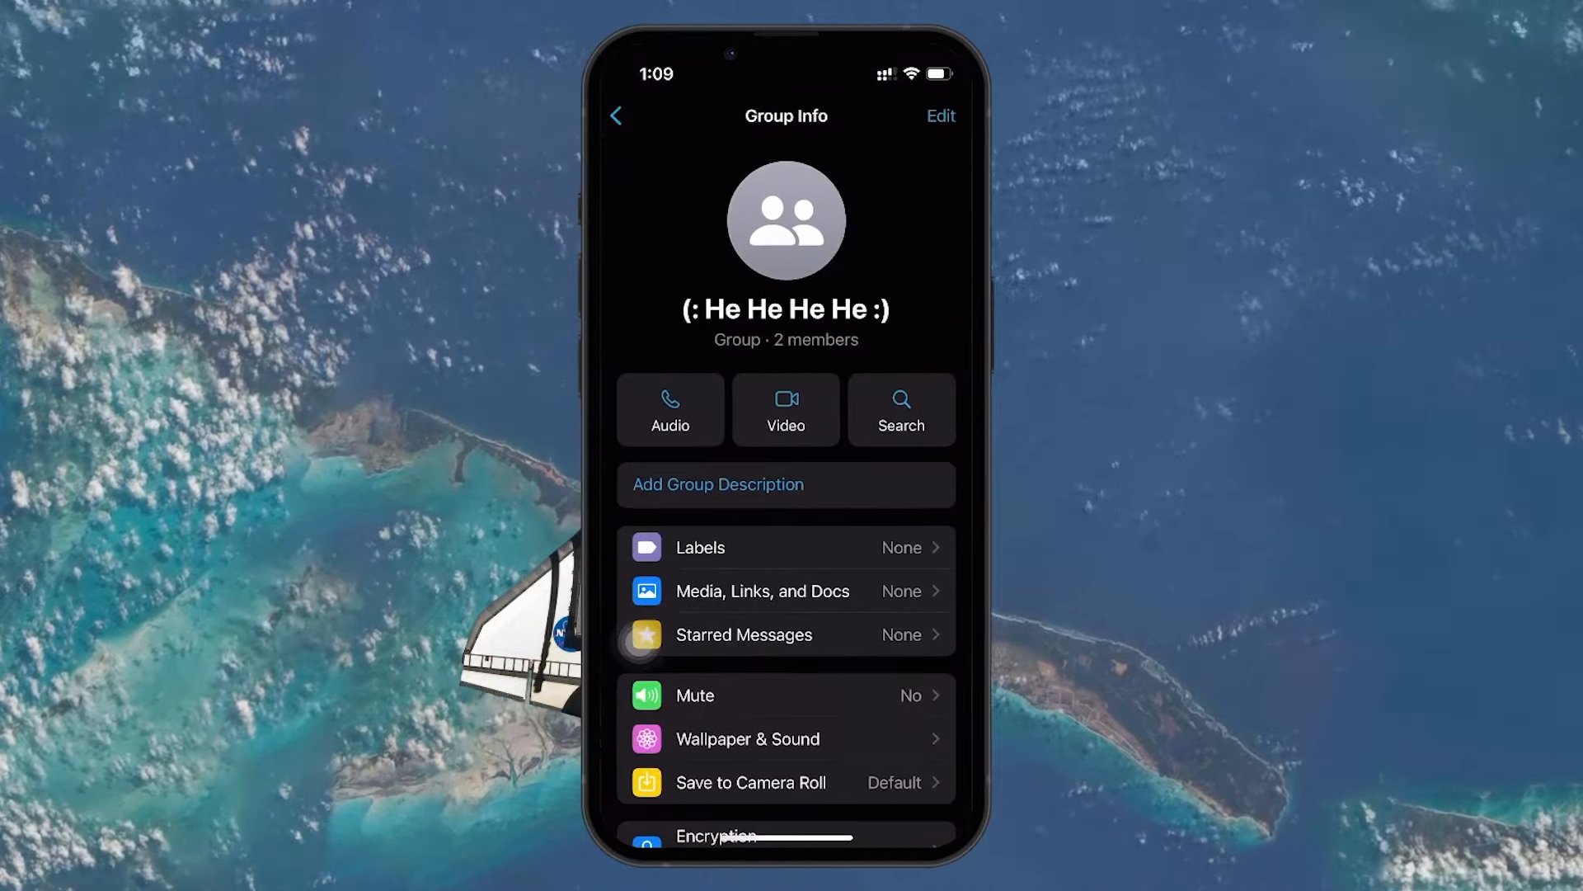
scroll("down", 3)
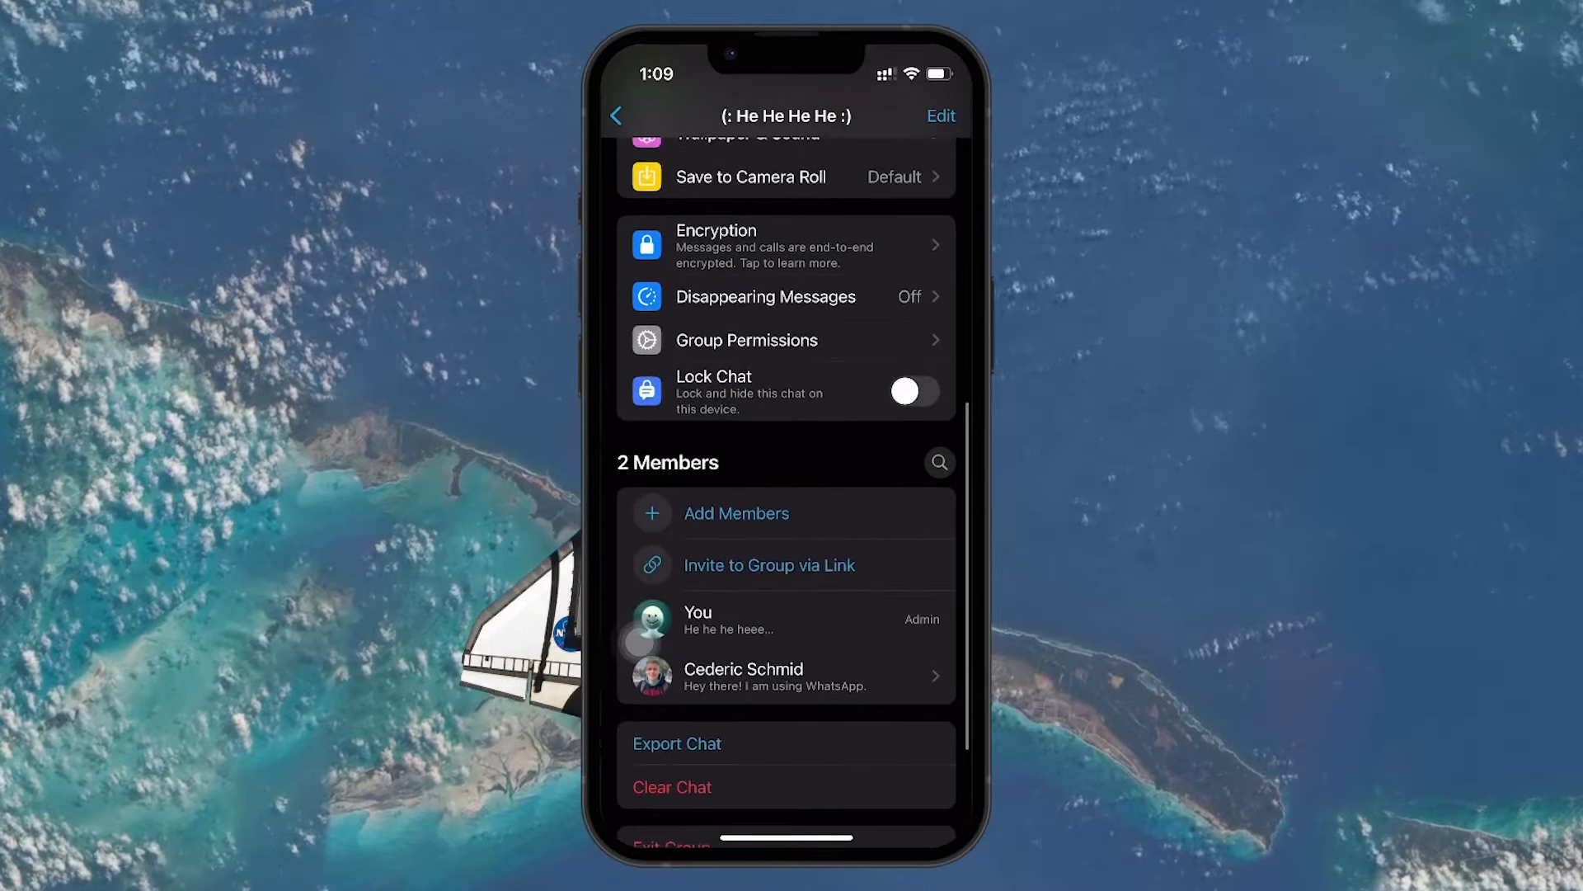
left_click(769, 564)
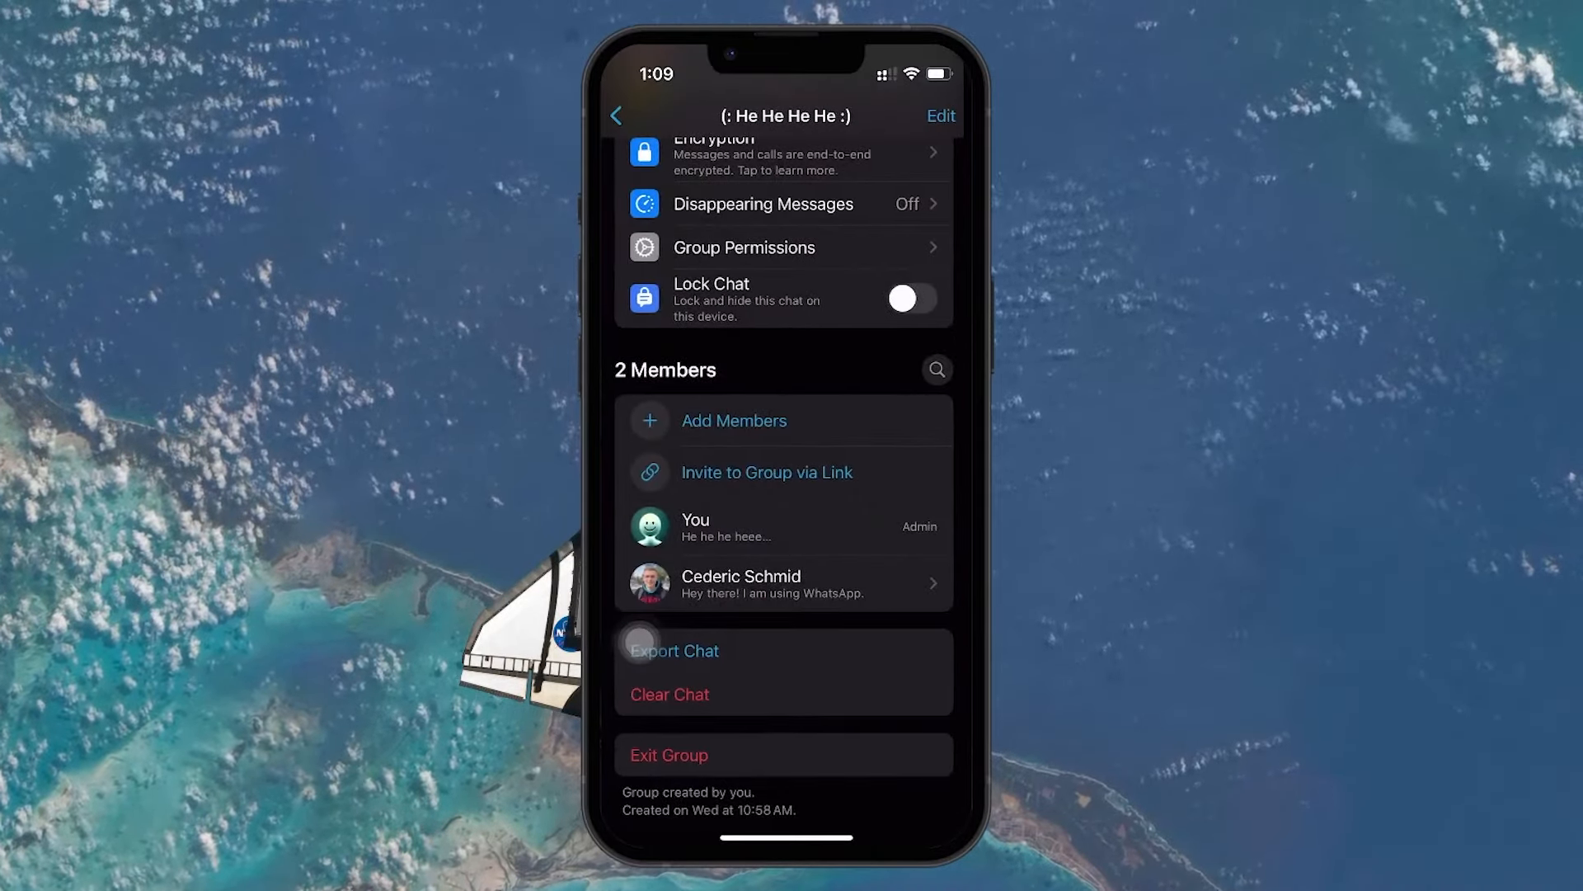
Go back from Group Info to the group chat conversation
left_click(617, 116)
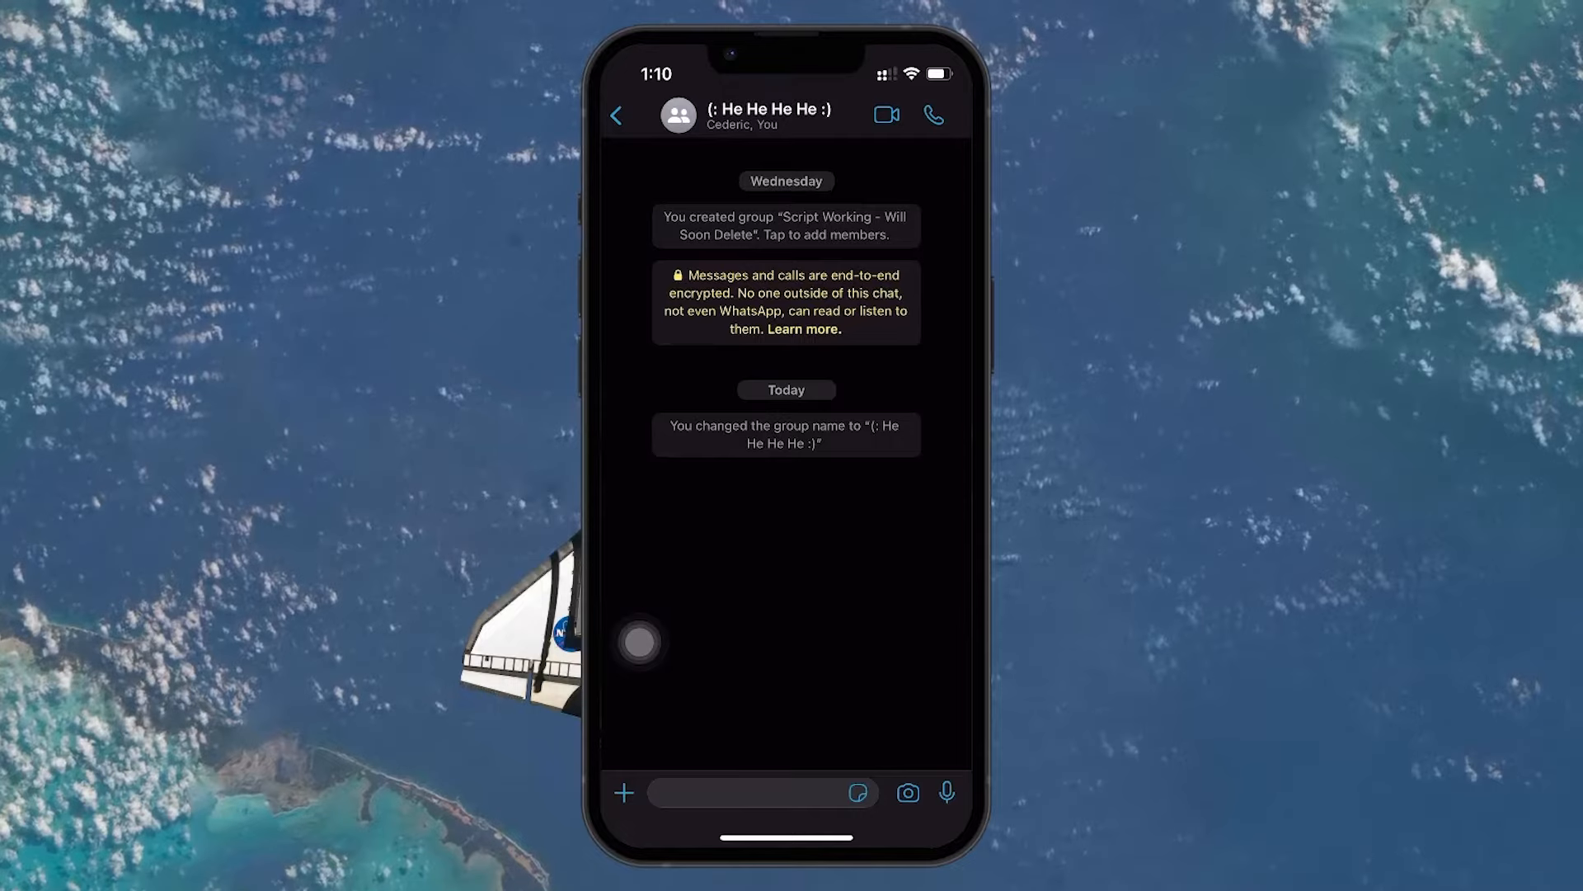
left_click(752, 792)
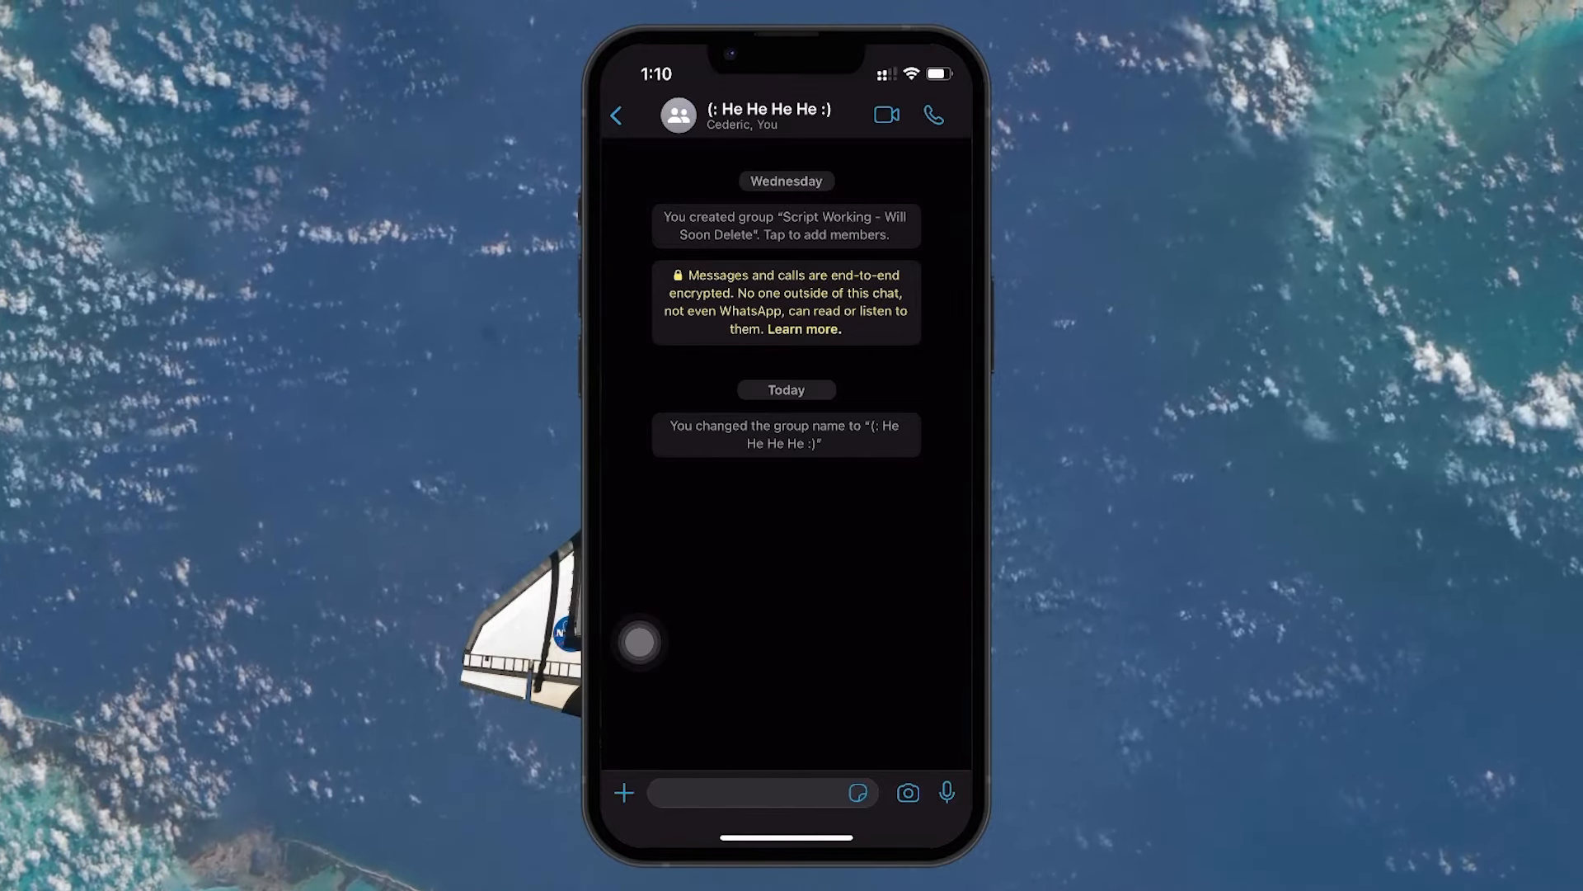
Bring Group Info back up, scrolled to the members and 'Invite to Group via Link'
left_click(767, 115)
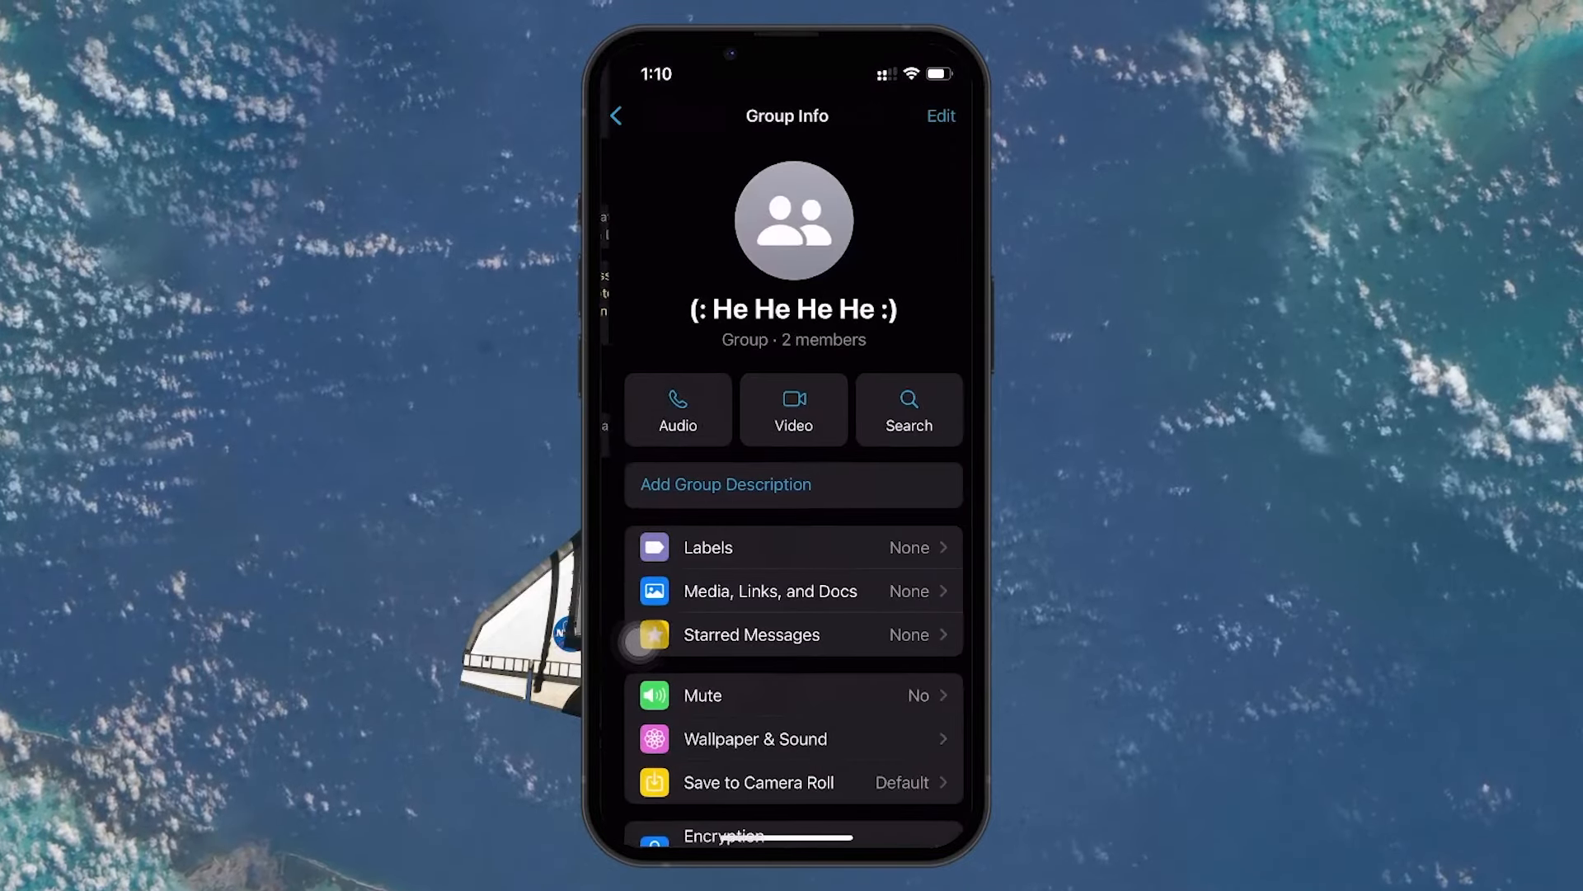
scroll("down", 3)
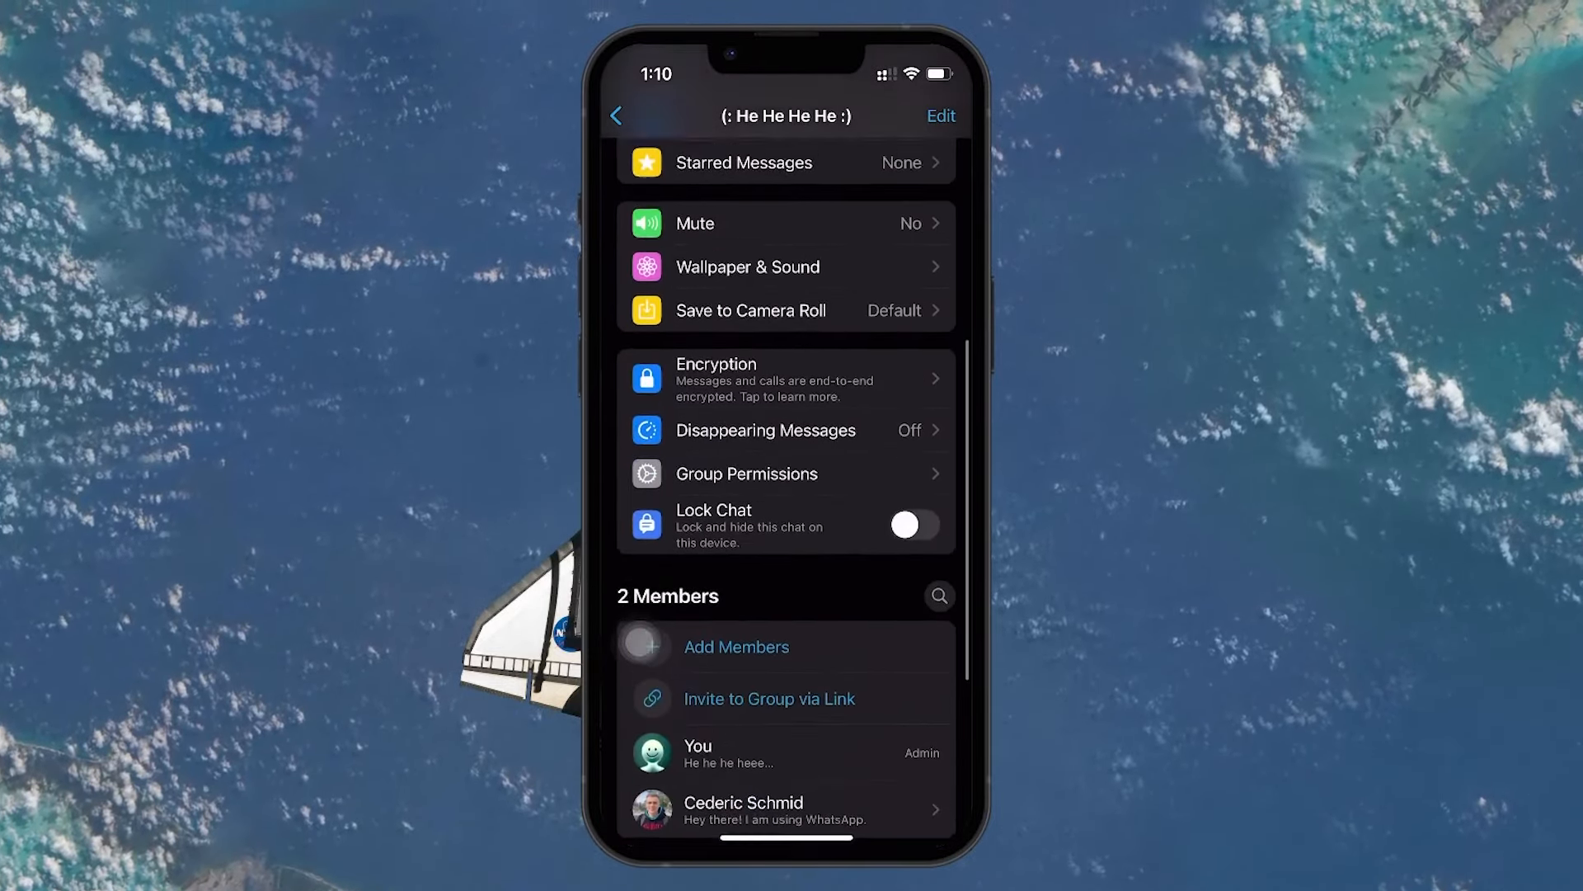
scroll("down", 3)
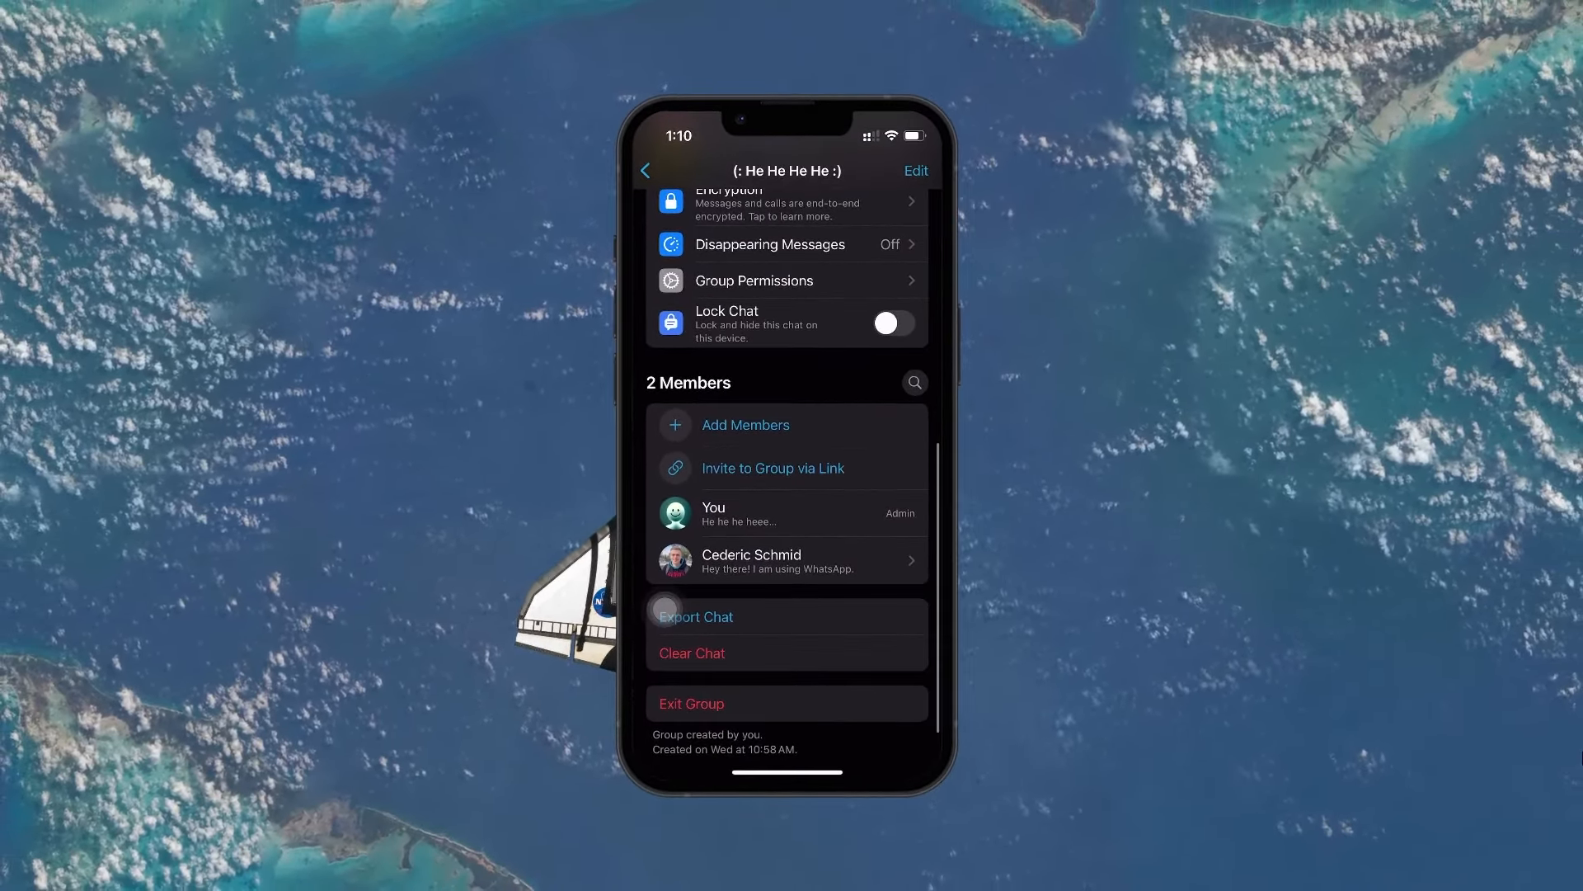